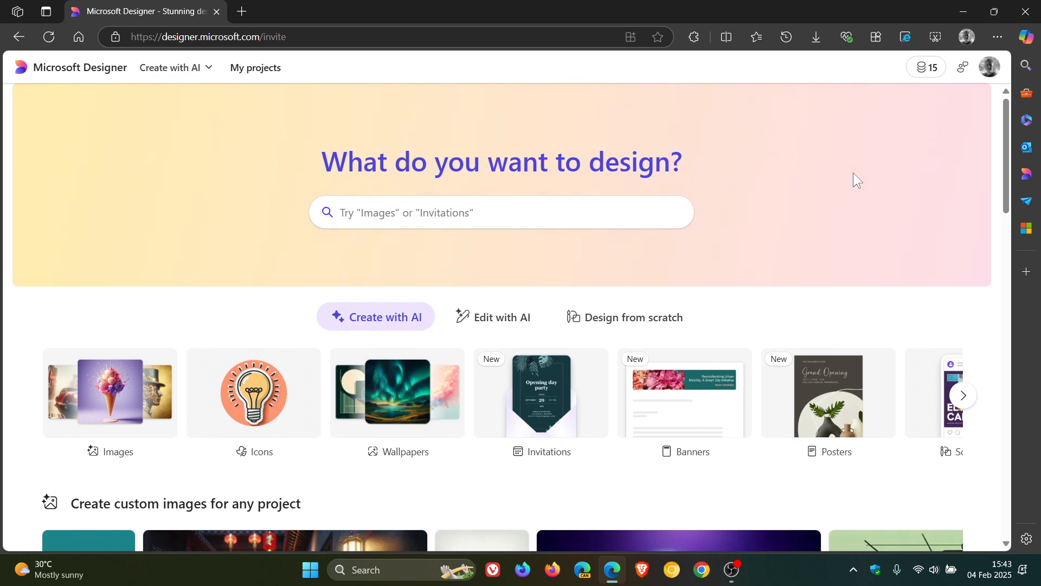
{"action": "mouse_move", "coordinate": [776, 190]}
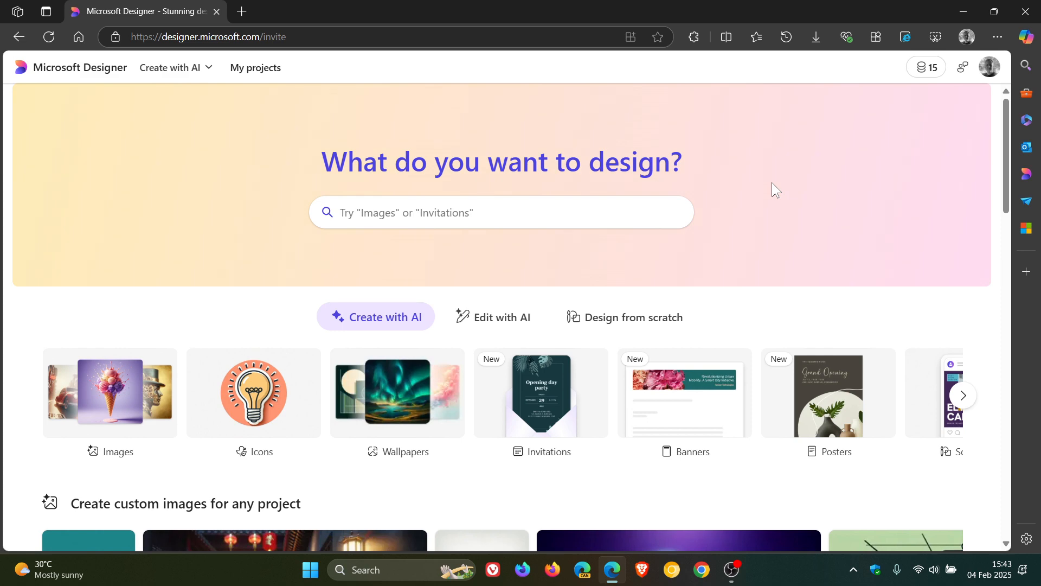
Scroll through the current view before heading to the Start menu.
{"action": "scroll", "scroll_direction": "down", "scroll_amount": 3}
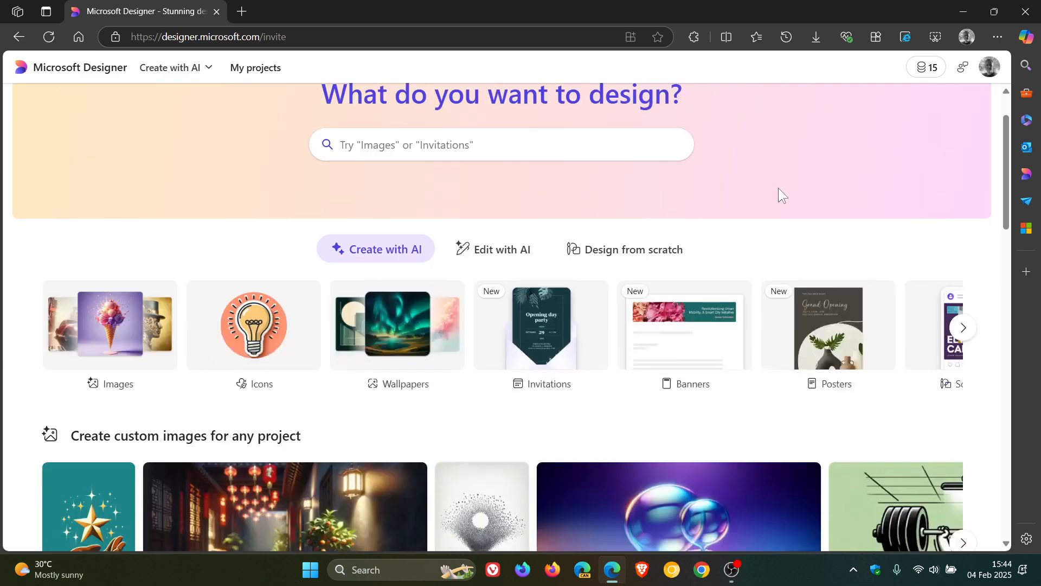
{"action": "scroll", "scroll_direction": "down", "scroll_amount": 3}
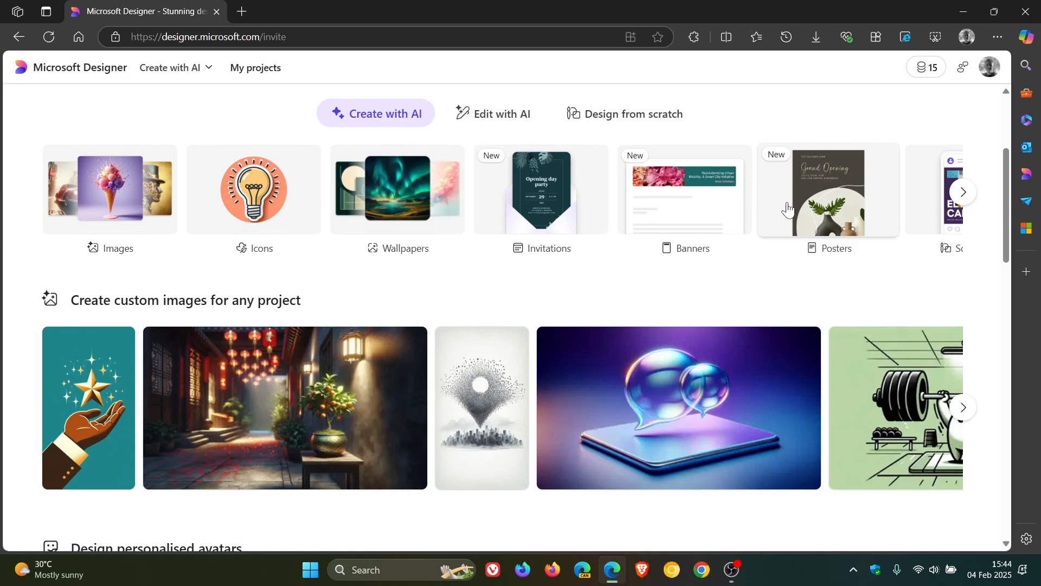
{"action": "scroll", "scroll_direction": "down", "scroll_amount": 3}
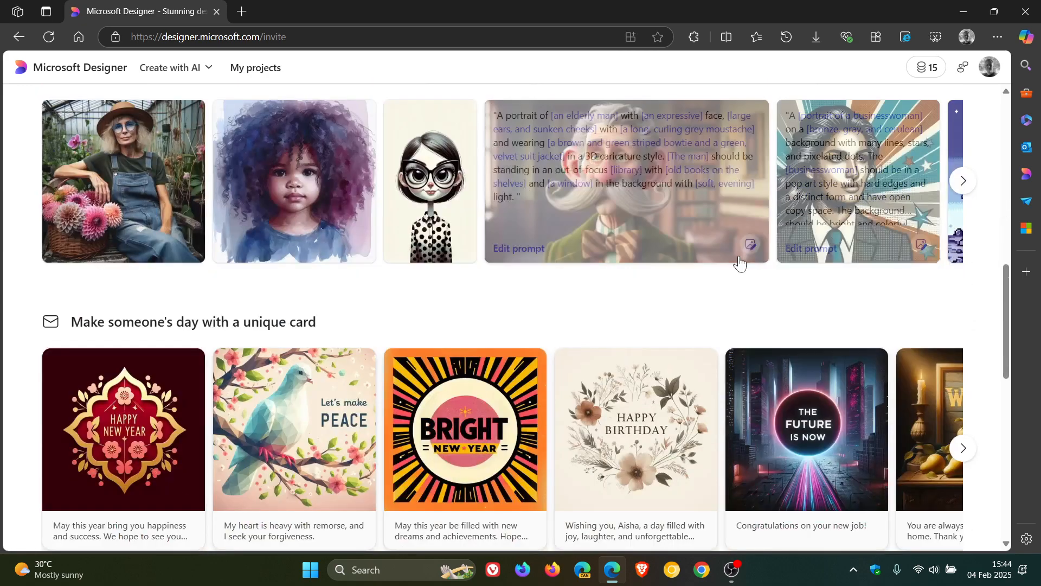
{"action": "scroll", "scroll_direction": "down", "scroll_amount": 3}
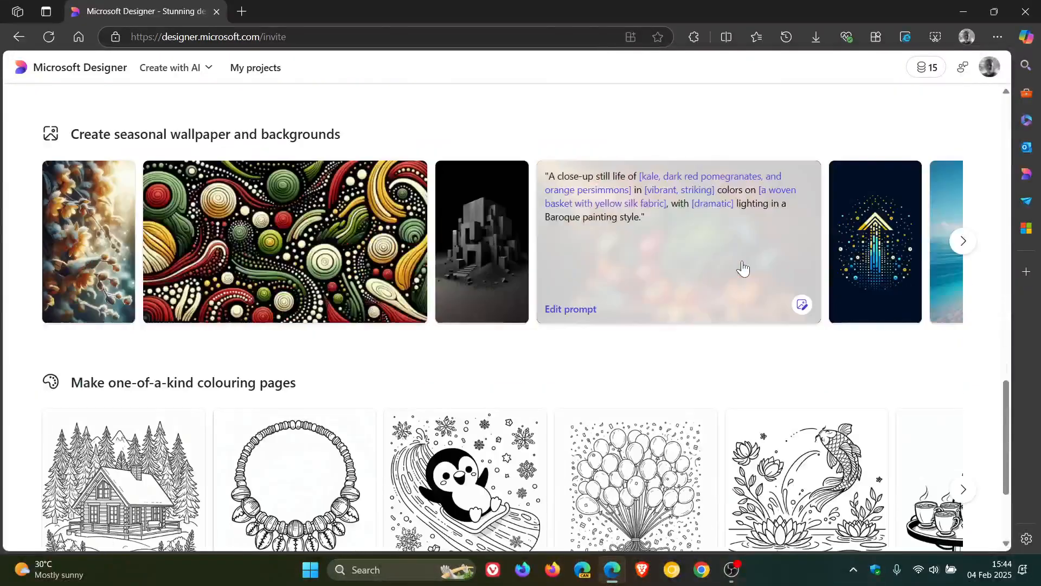
{"action": "scroll", "scroll_direction": "up", "scroll_amount": 3}
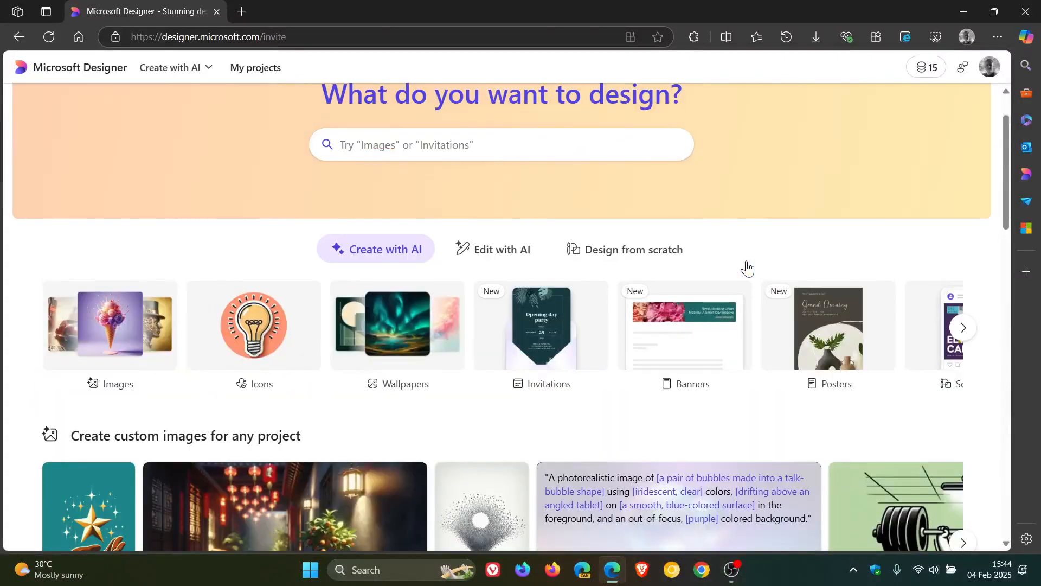
{"action": "scroll", "scroll_direction": "up", "scroll_amount": 3}
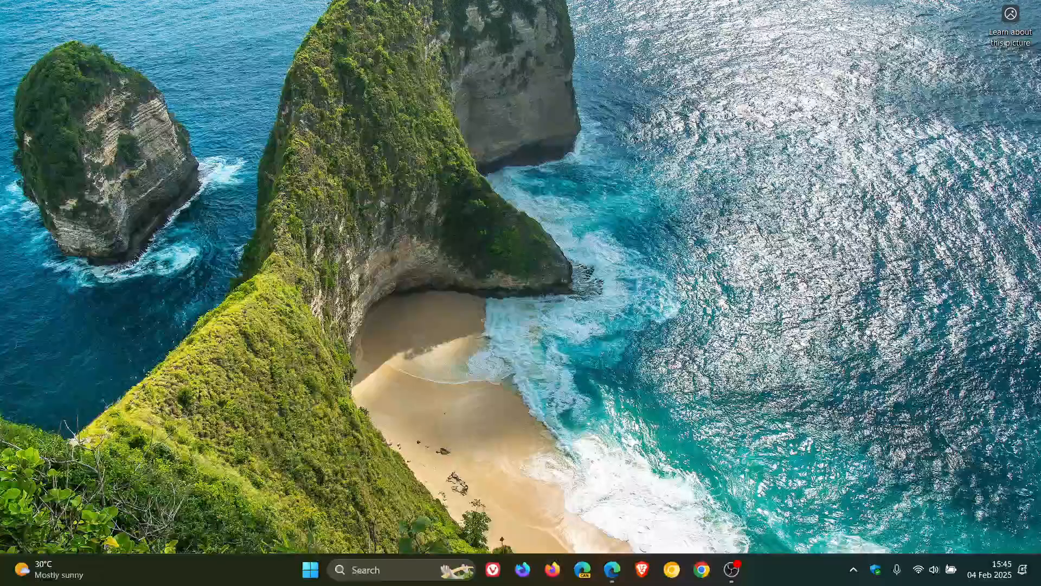
Launch Photos from the Start menu's full list of installed apps under P.
{"action": "left_click", "coordinate": [309, 569]}
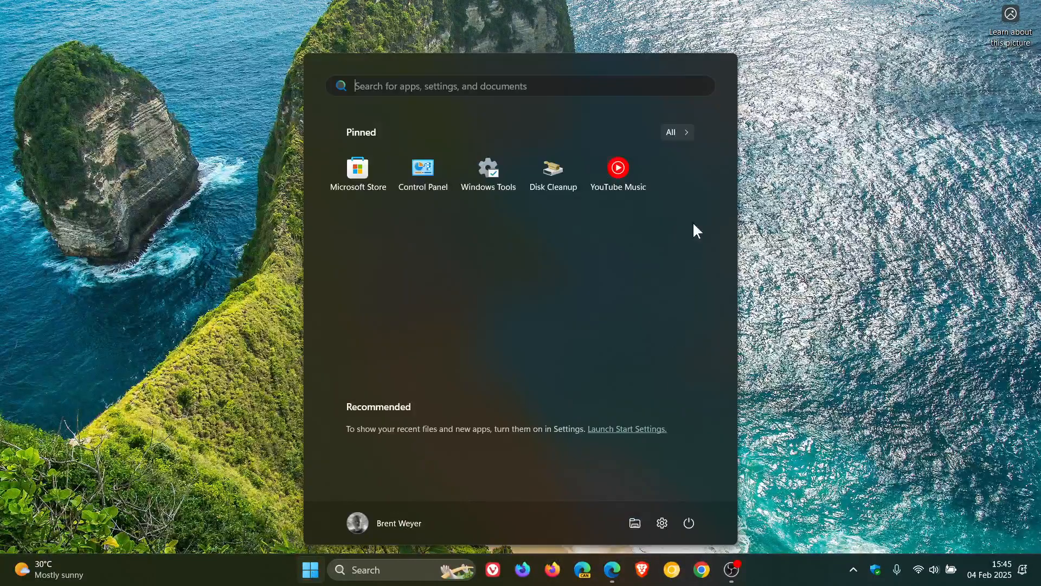
{"action": "left_click", "coordinate": [671, 133]}
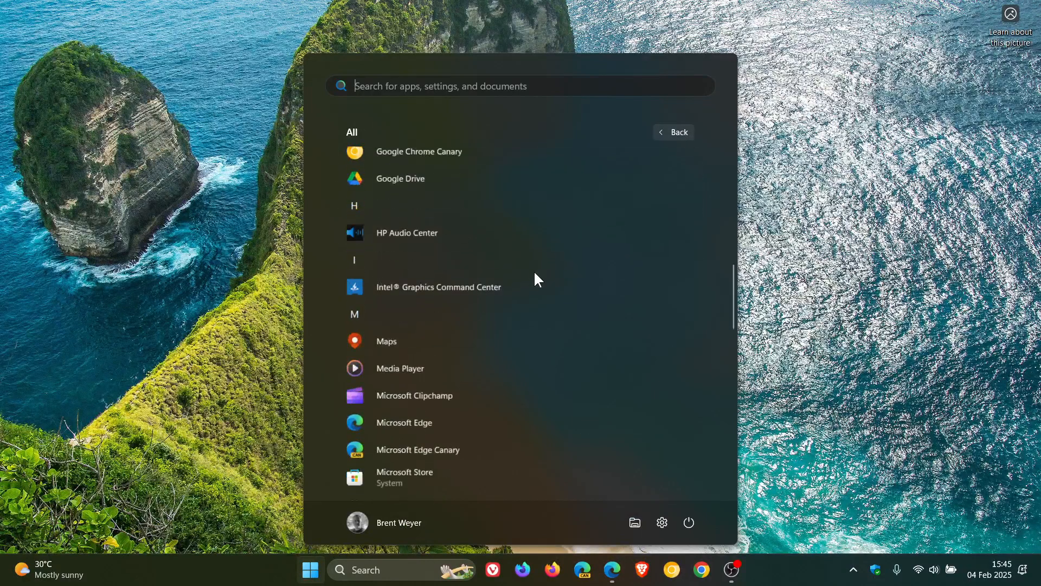
{"action": "scroll", "scroll_direction": "down", "scroll_amount": 3}
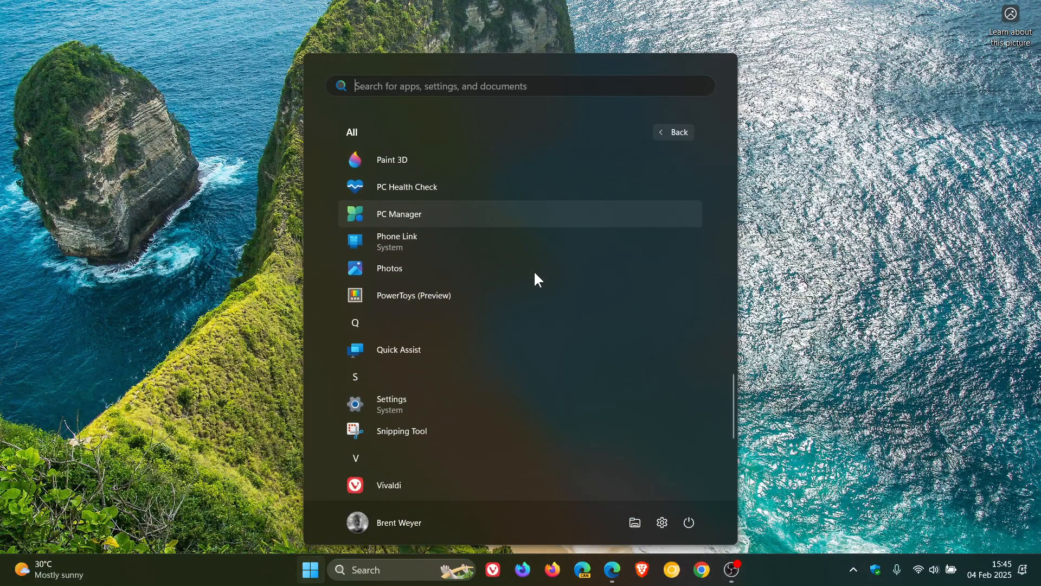
{"action": "mouse_move", "coordinate": [521, 268]}
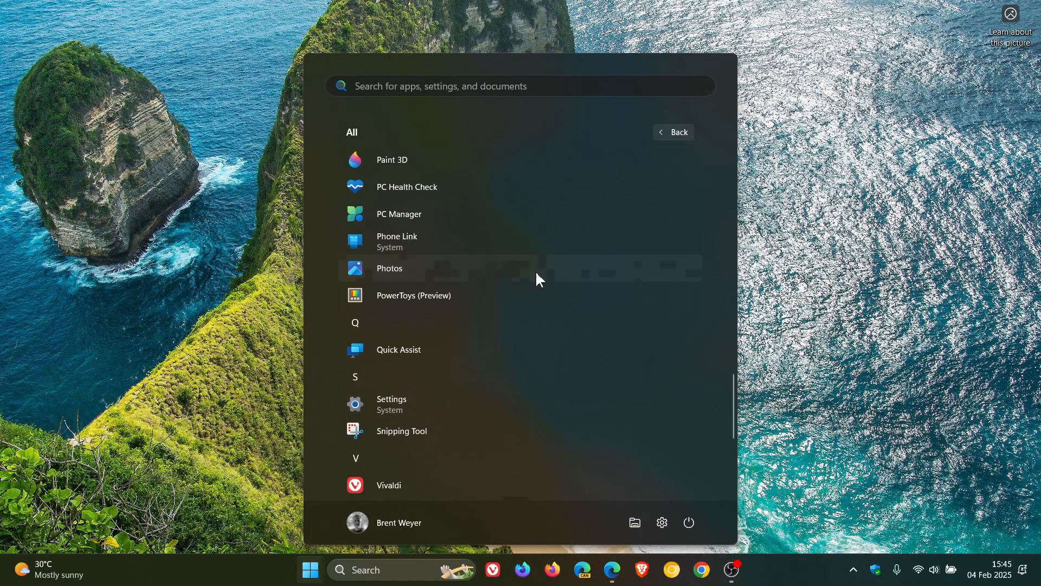
{"action": "left_click", "coordinate": [389, 268]}
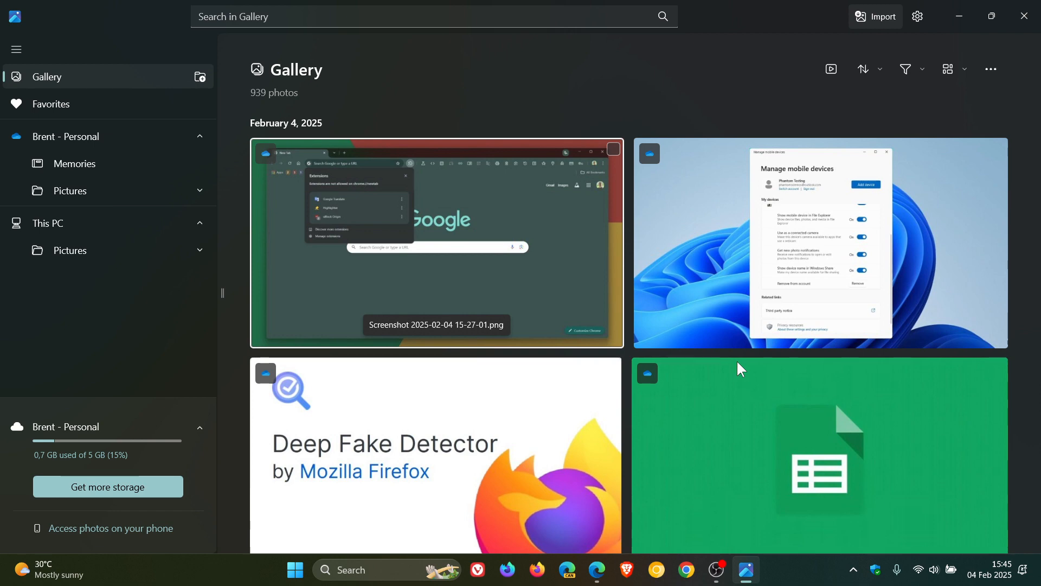
{"action": "mouse_move", "coordinate": [475, 235]}
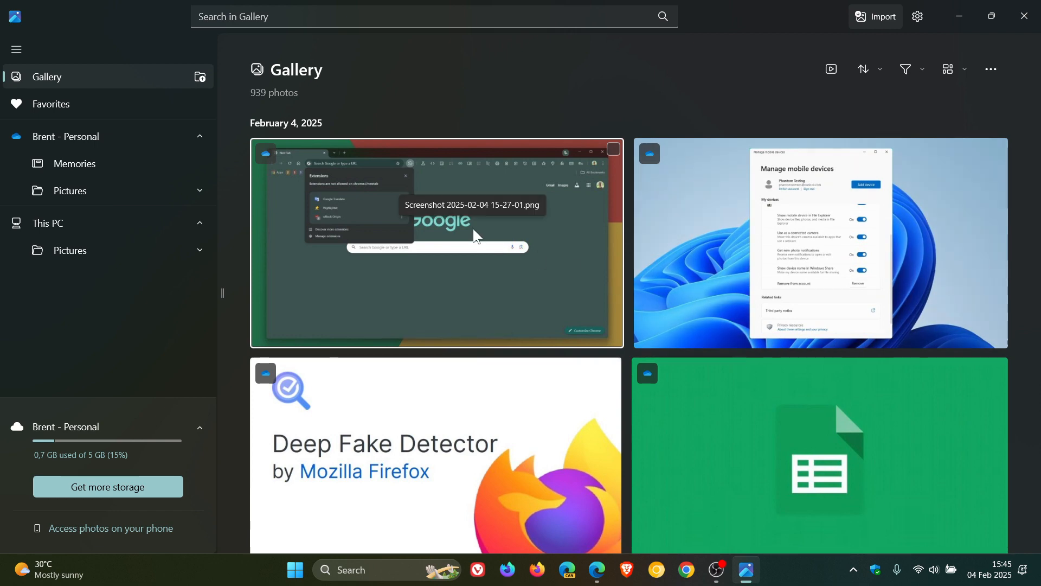
{"action": "double_click", "coordinate": [436, 241]}
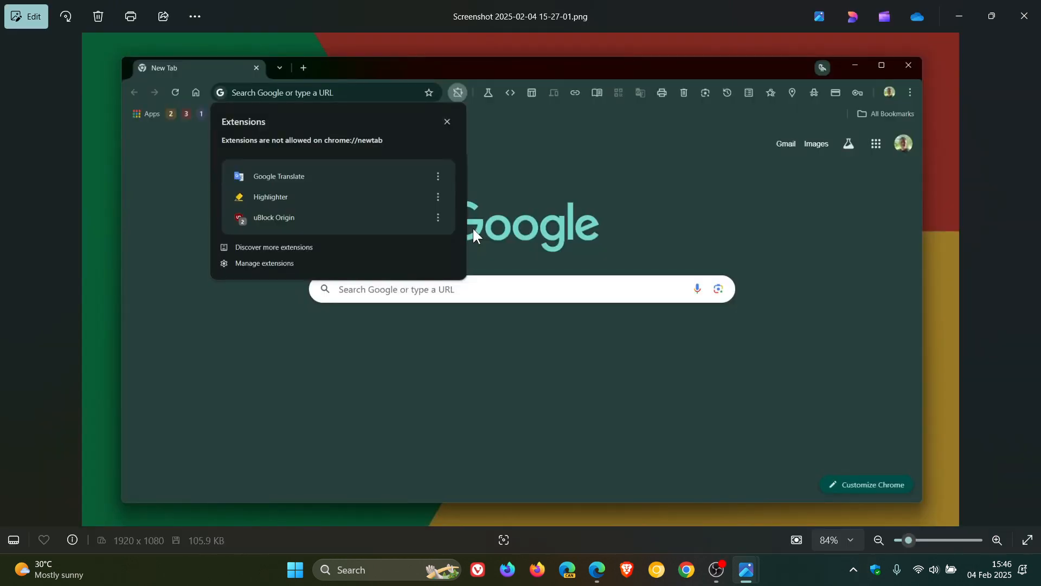
{"action": "mouse_move", "coordinate": [844, 203]}
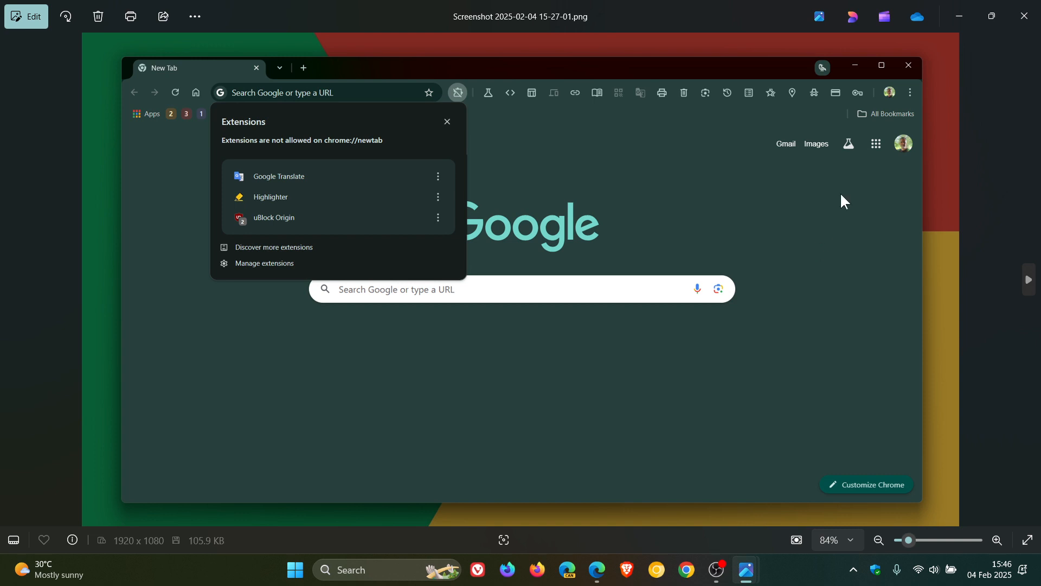
{"action": "mouse_move", "coordinate": [852, 16]}
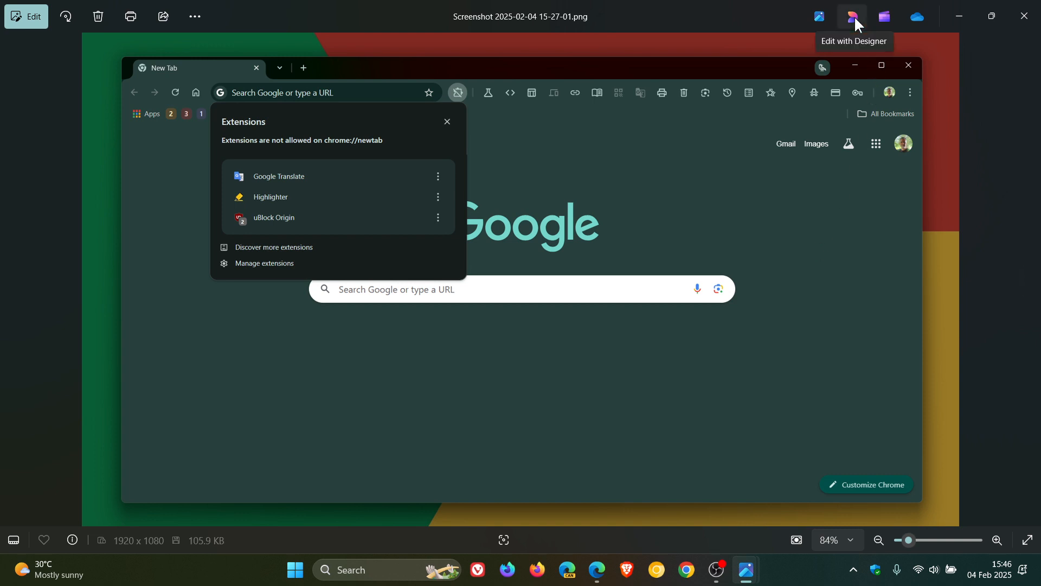
{"action": "mouse_move", "coordinate": [916, 16]}
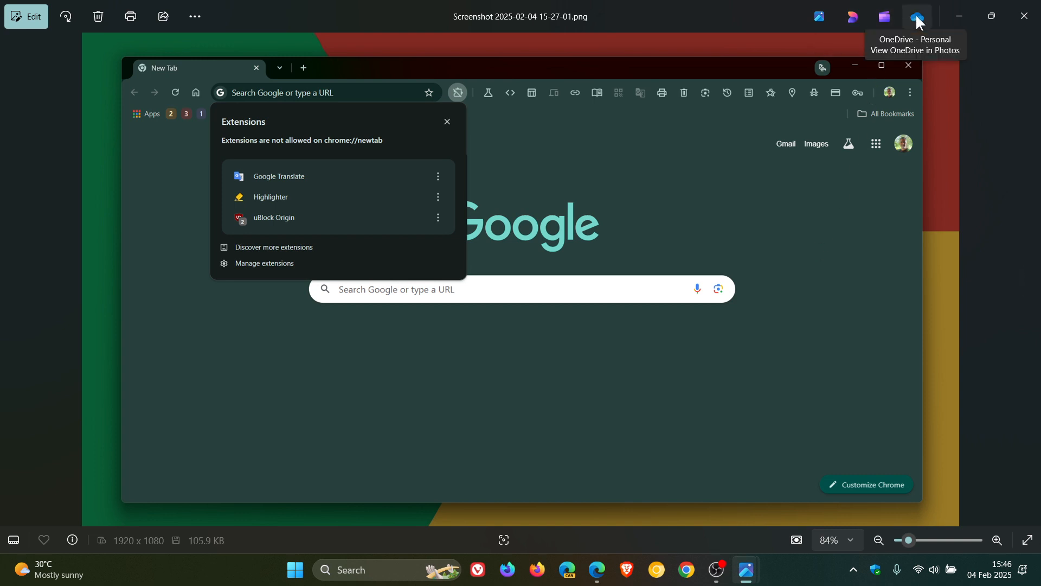
{"action": "mouse_move", "coordinate": [885, 17]}
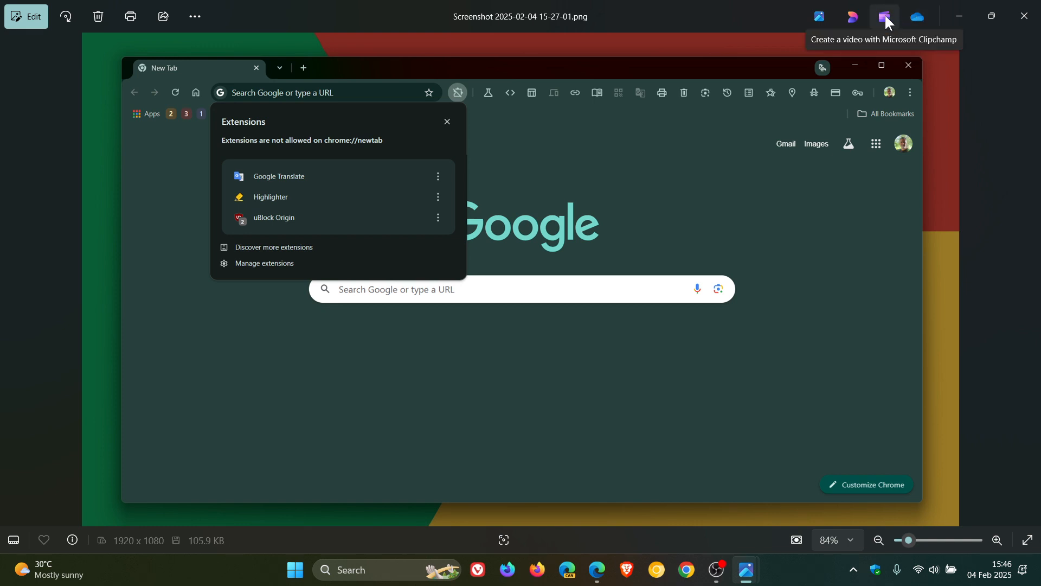
{"action": "mouse_move", "coordinate": [853, 16]}
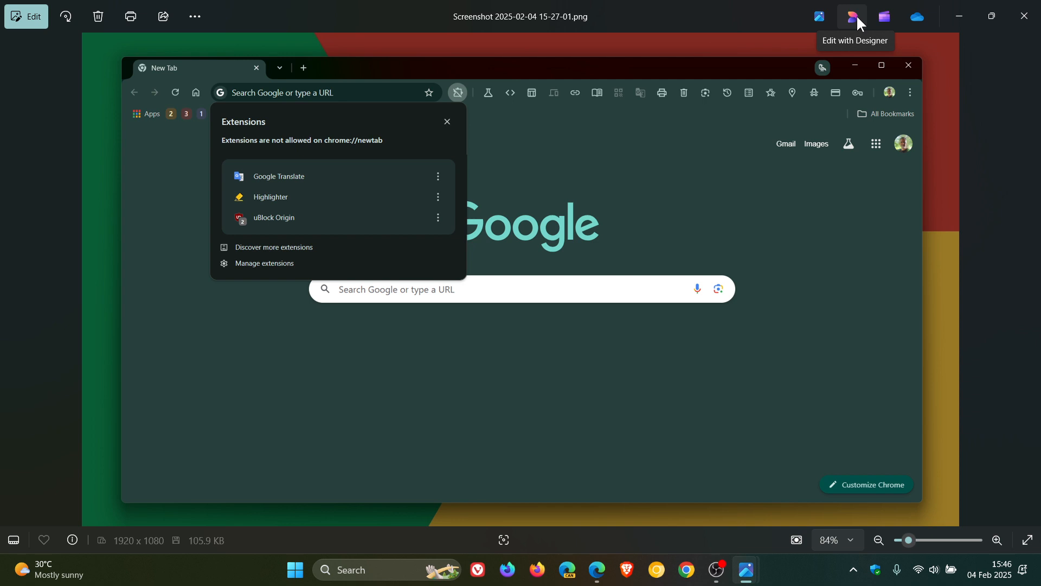
{"action": "mouse_move", "coordinate": [917, 118]}
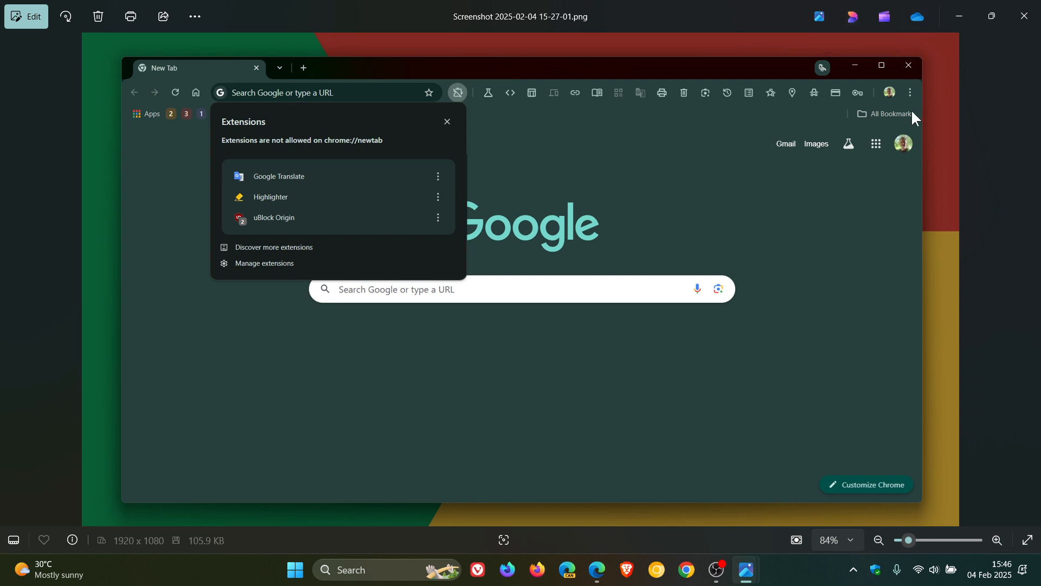
{"action": "mouse_move", "coordinate": [852, 16]}
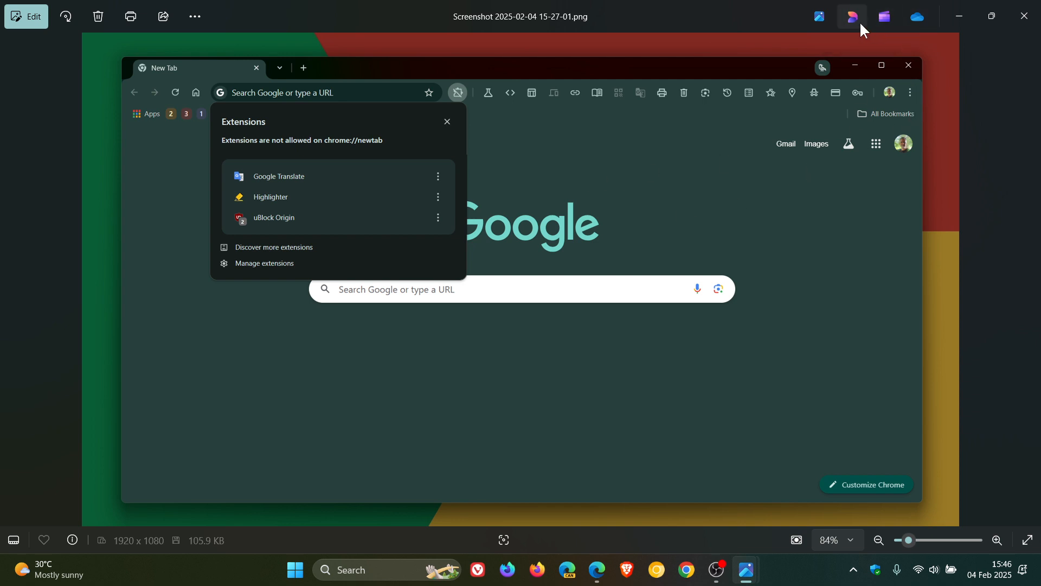
Edit the screenshot in Designer and try an AI quick action, getting the credits-required notice.
{"action": "left_click", "coordinate": [850, 16]}
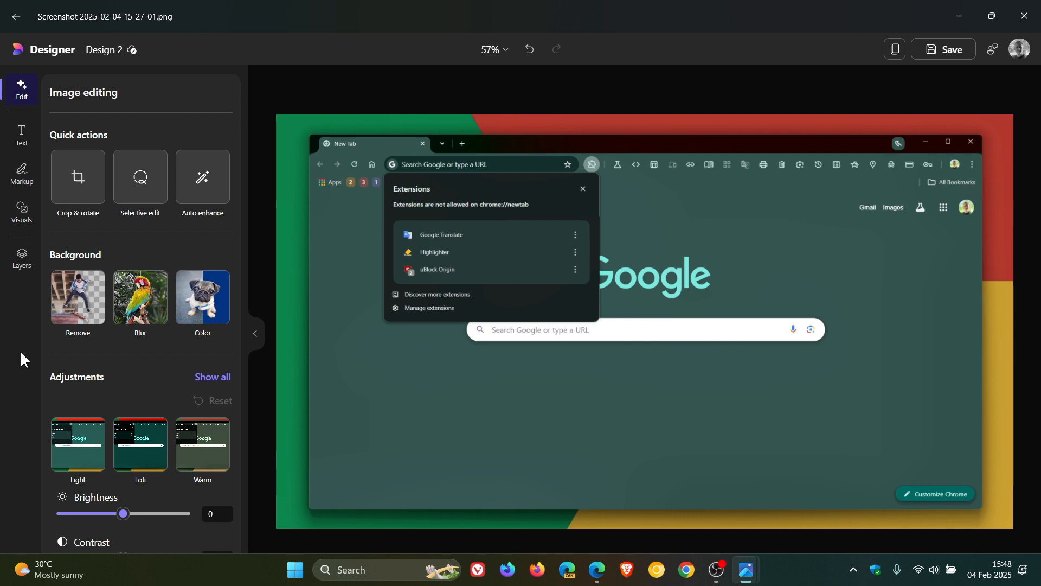
{"action": "left_click", "coordinate": [140, 177]}
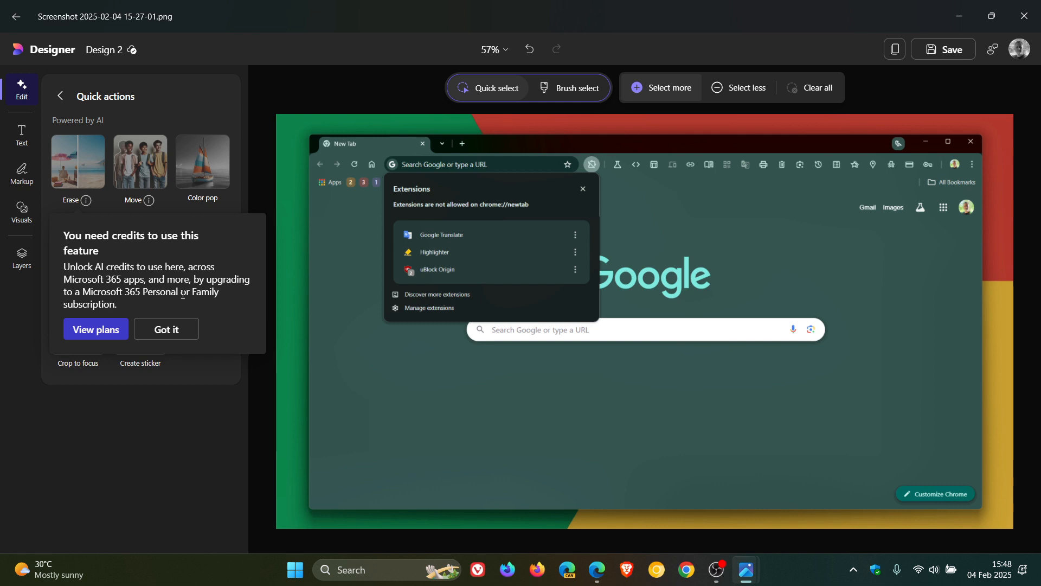
{"action": "mouse_move", "coordinate": [200, 256]}
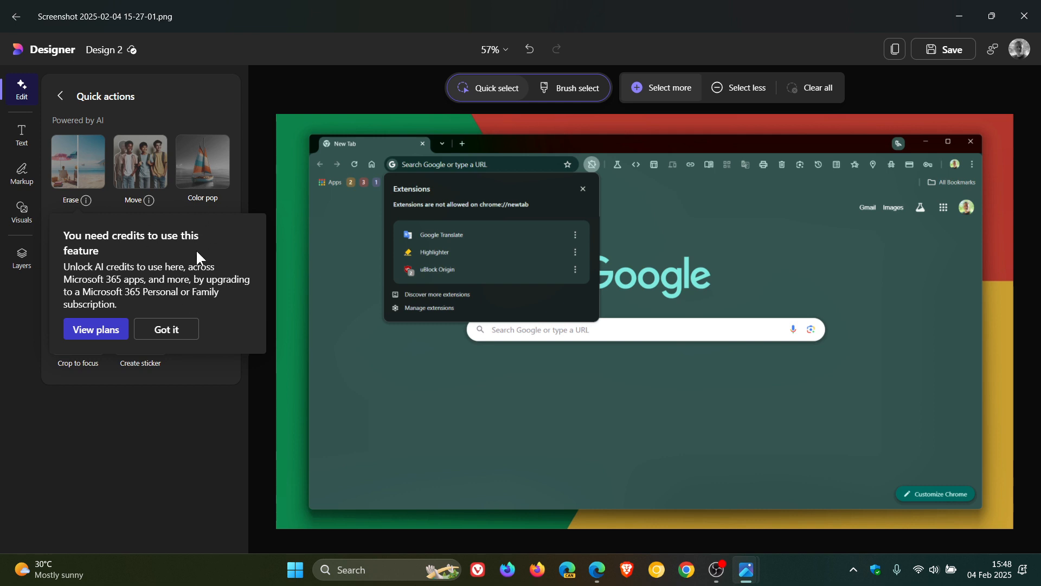
{"action": "mouse_move", "coordinate": [96, 328]}
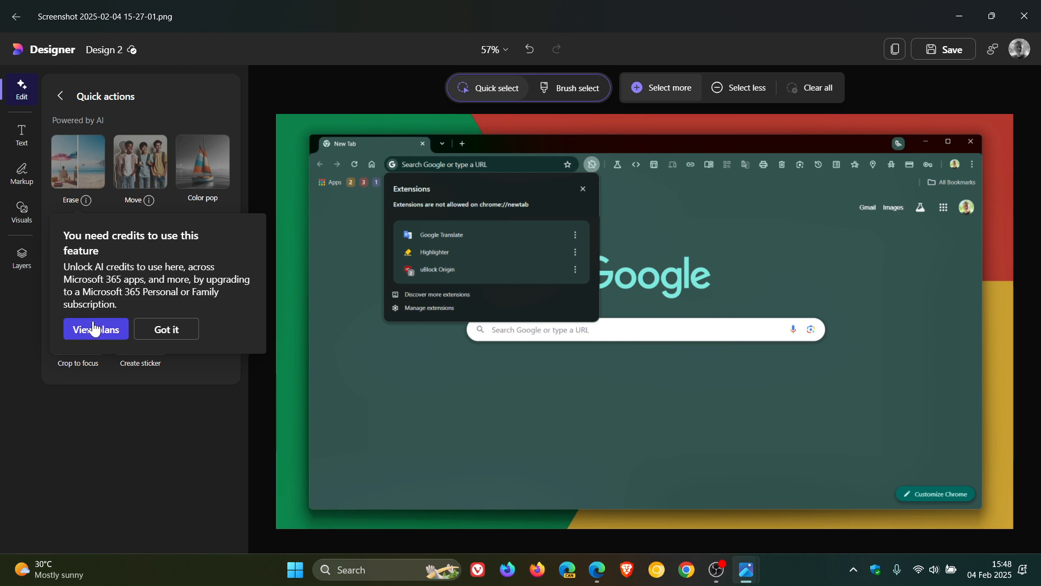
{"action": "mouse_move", "coordinate": [166, 329]}
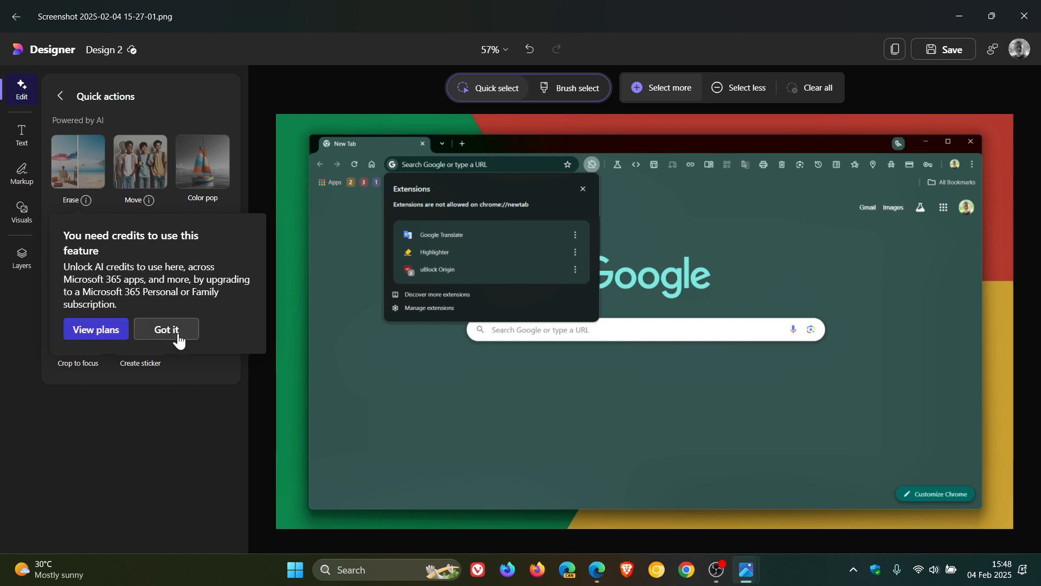
Dismiss the credits notice and browse the Text, Markup, Visuals and Layers panels.
{"action": "left_click", "coordinate": [166, 330]}
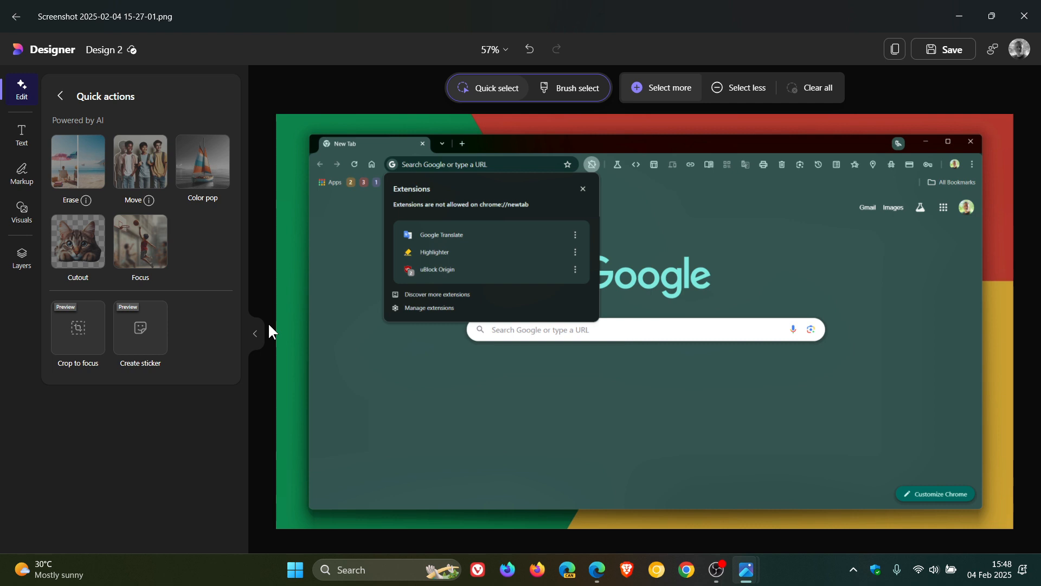
{"action": "mouse_move", "coordinate": [3, 185]}
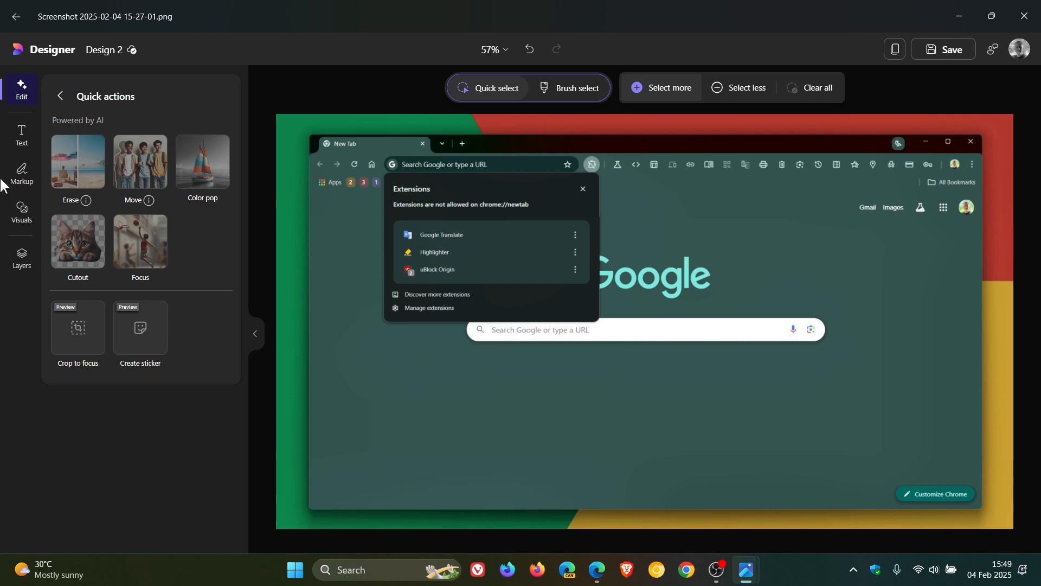
{"action": "left_click", "coordinate": [22, 136]}
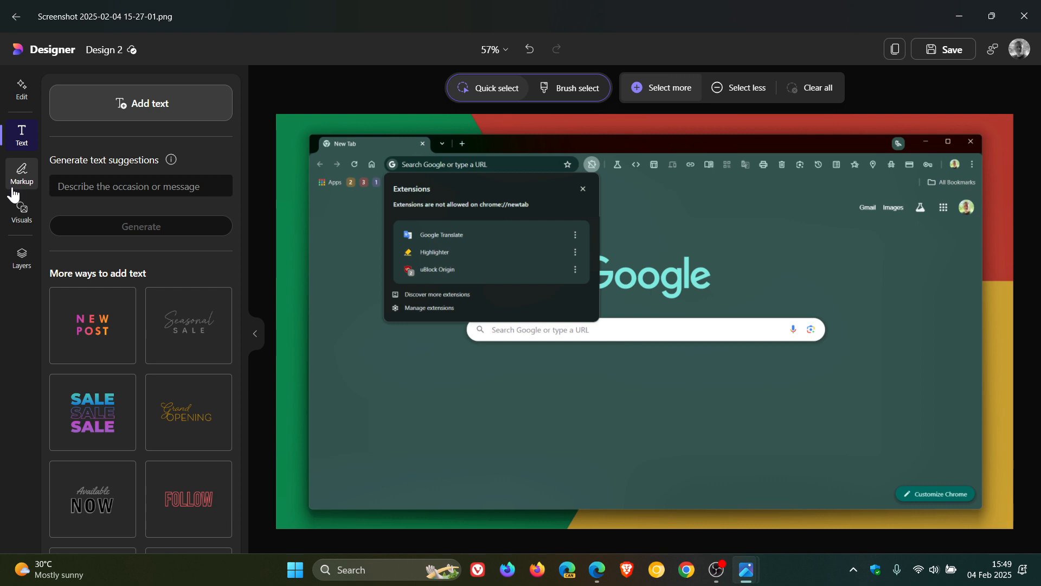
{"action": "left_click", "coordinate": [21, 173]}
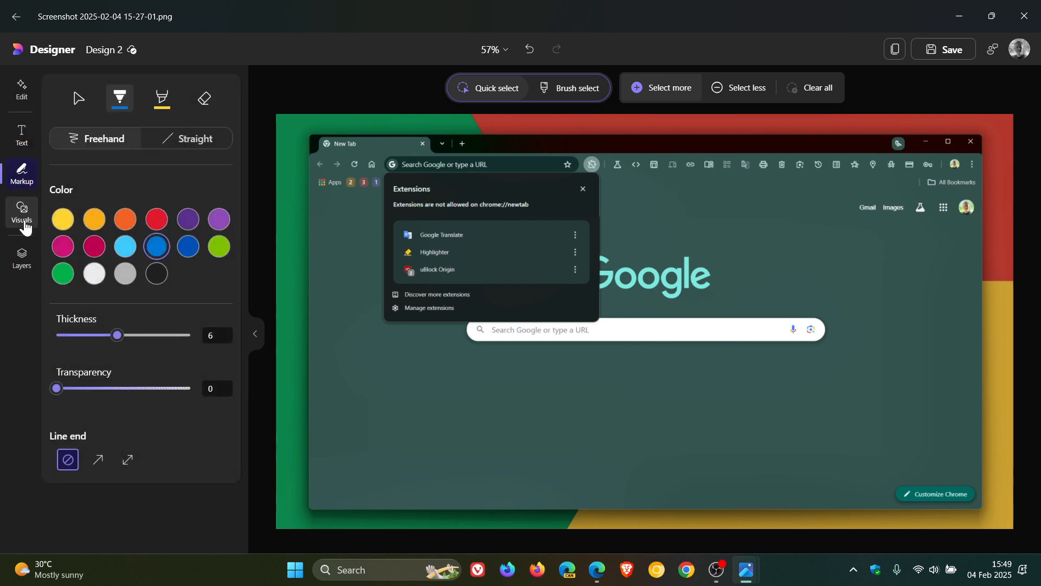
{"action": "left_click", "coordinate": [21, 213]}
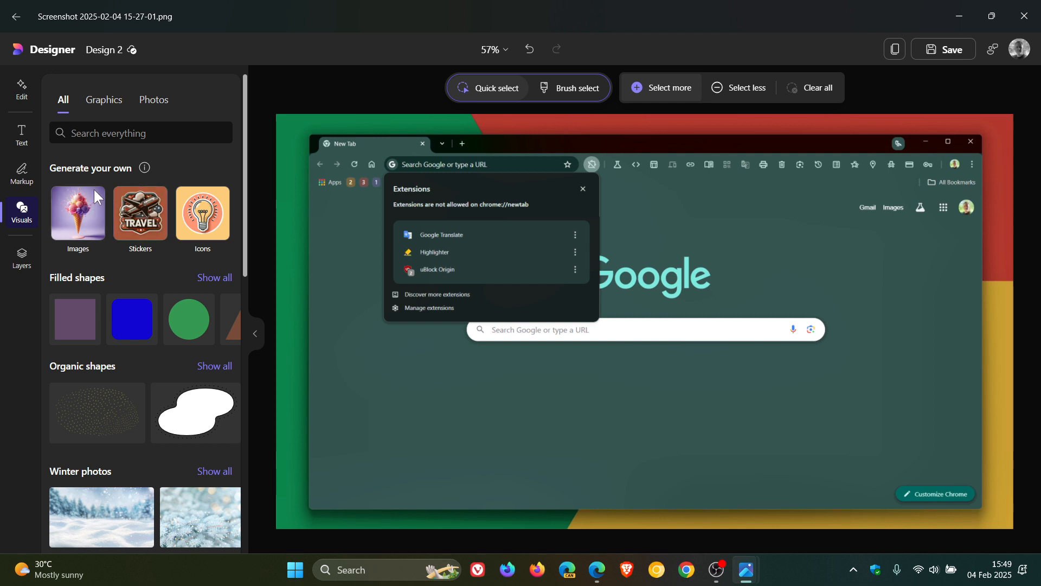
{"action": "mouse_move", "coordinate": [22, 283]}
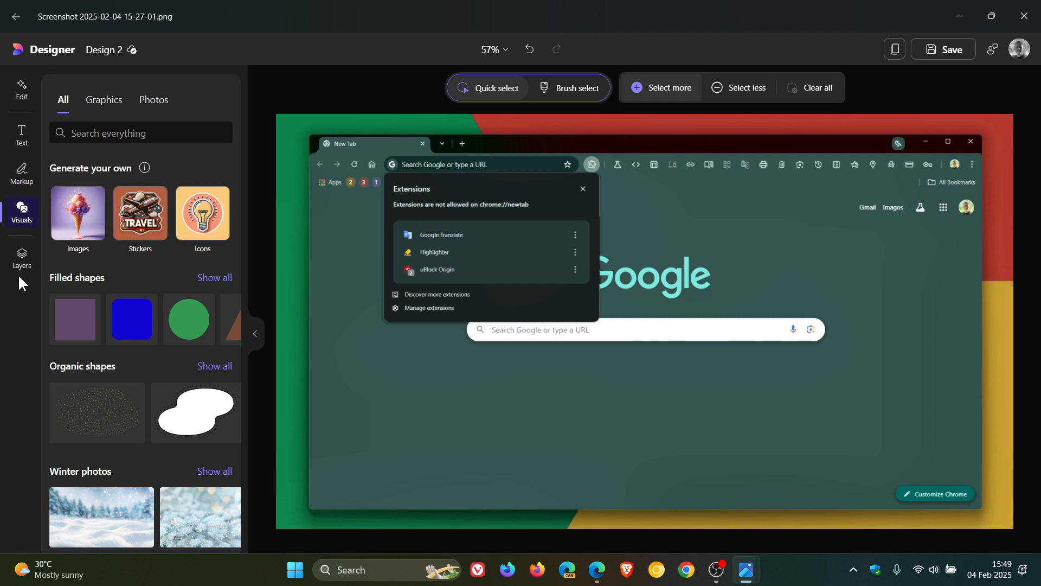
{"action": "left_click", "coordinate": [21, 258]}
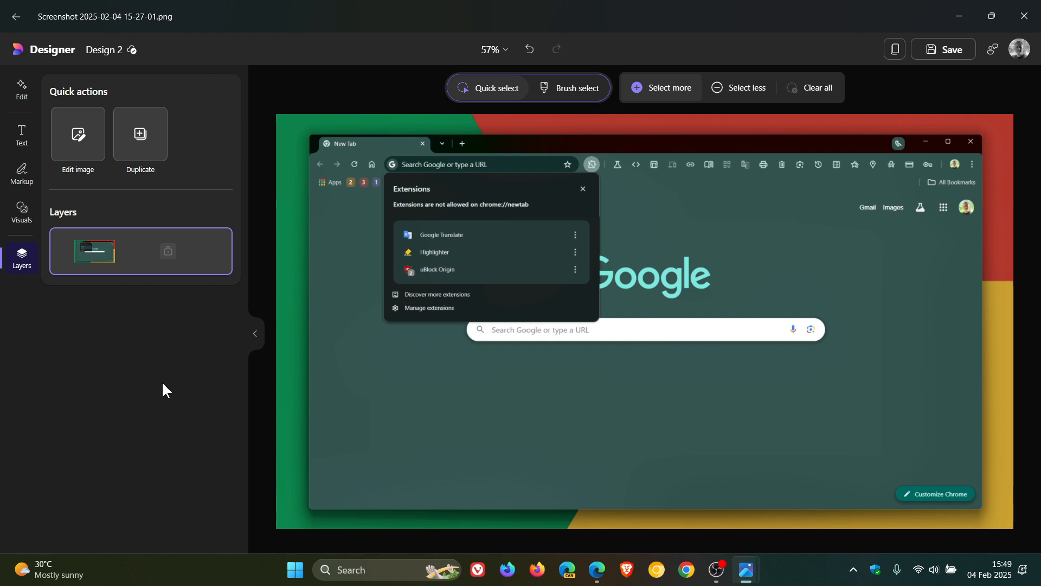
Return to the Edit quick actions, then close Designer back to the Gallery.
{"action": "left_click", "coordinate": [21, 90]}
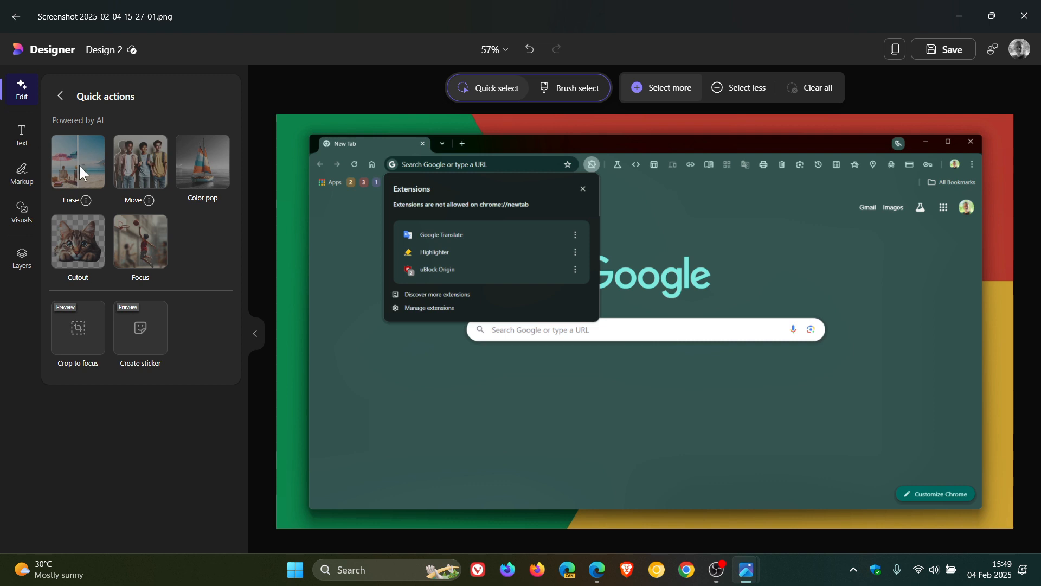
{"action": "mouse_move", "coordinate": [218, 251]}
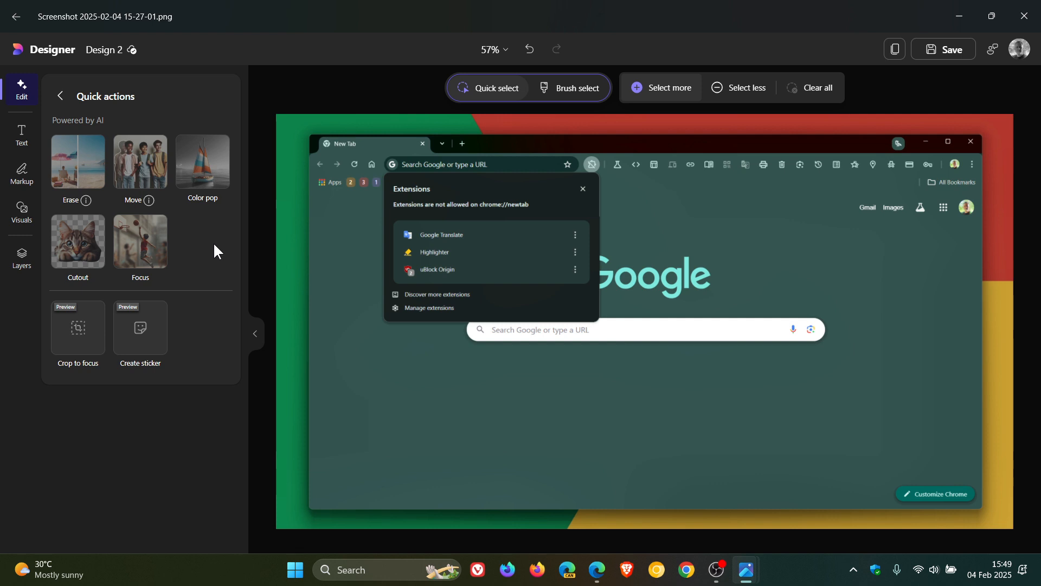
{"action": "left_click", "coordinate": [60, 97]}
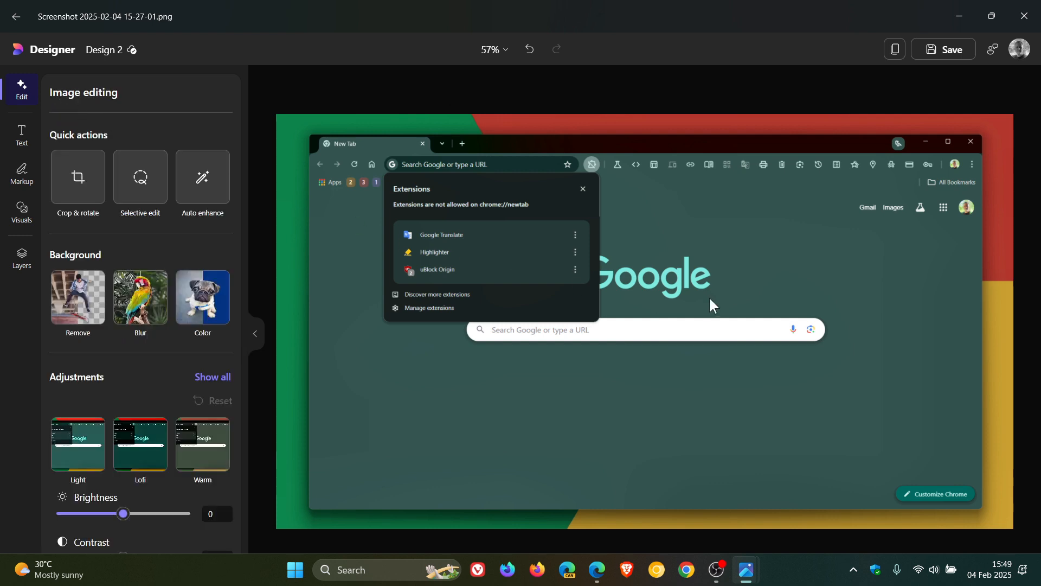
{"action": "left_click", "coordinate": [1021, 15]}
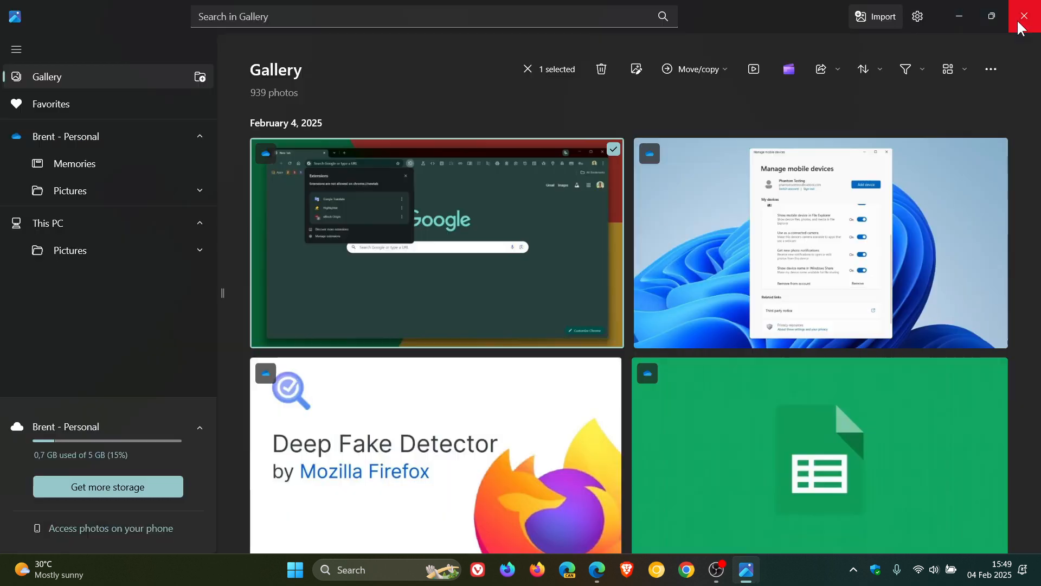
{"action": "mouse_move", "coordinate": [934, 111]}
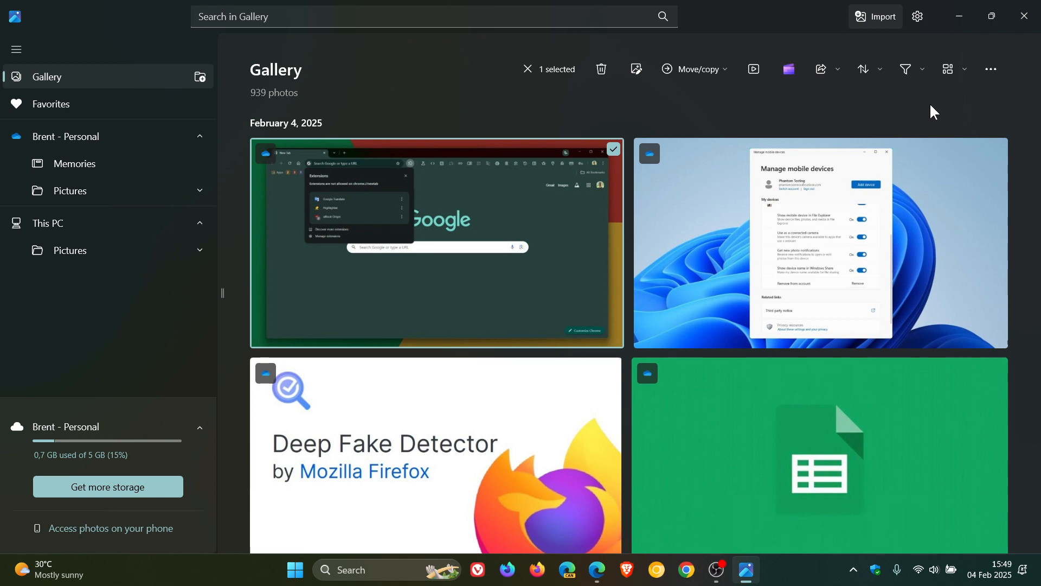
Go to the Photos Settings page from the gear icon.
{"action": "left_click", "coordinate": [917, 16]}
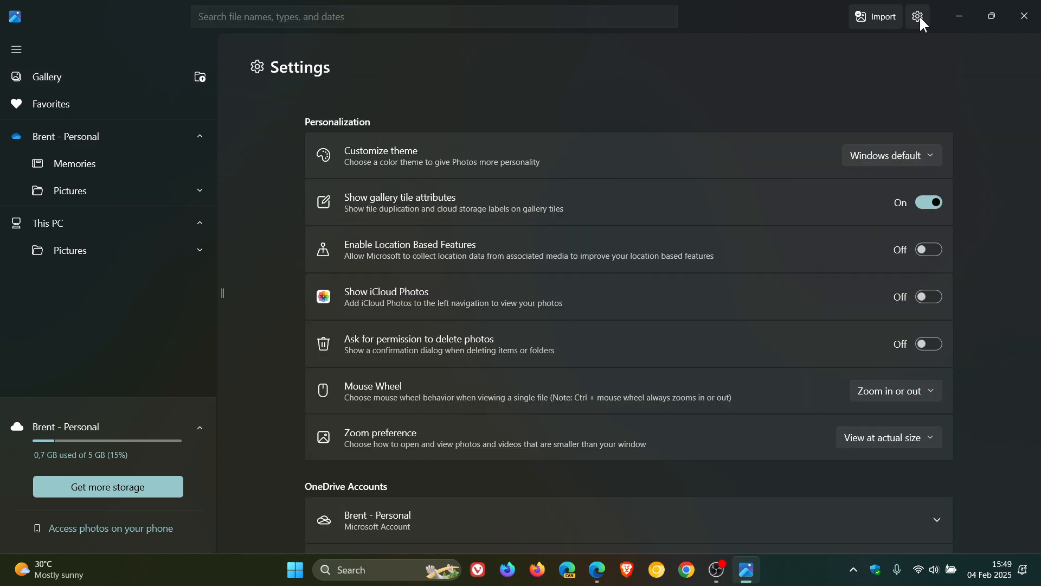
Read version 2024.11120.5010.0 in Settings' About section, then close Photos to the desktop.
{"action": "scroll", "scroll_direction": "down", "scroll_amount": 3}
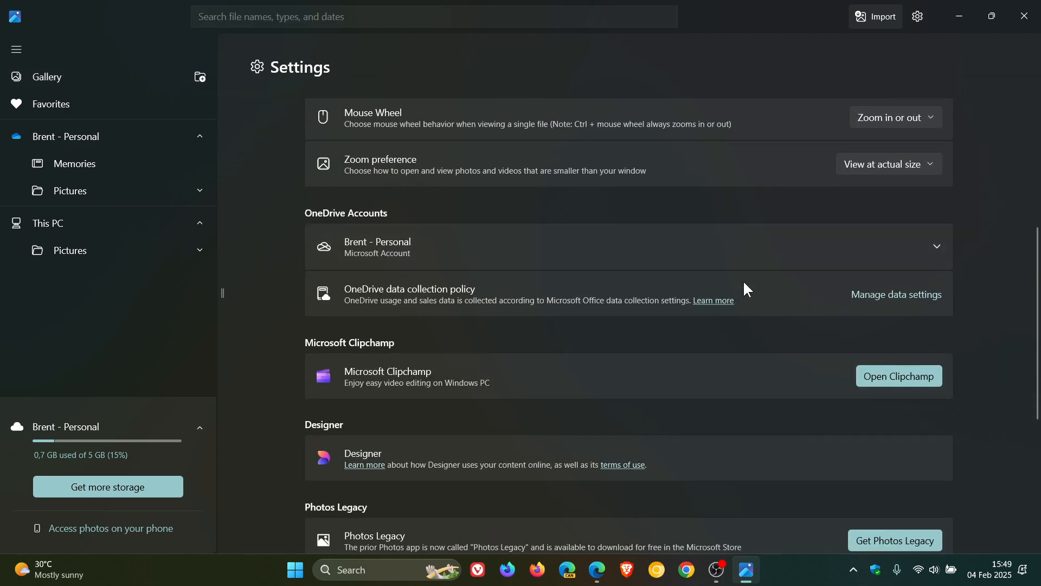
{"action": "scroll", "scroll_direction": "down", "scroll_amount": 3}
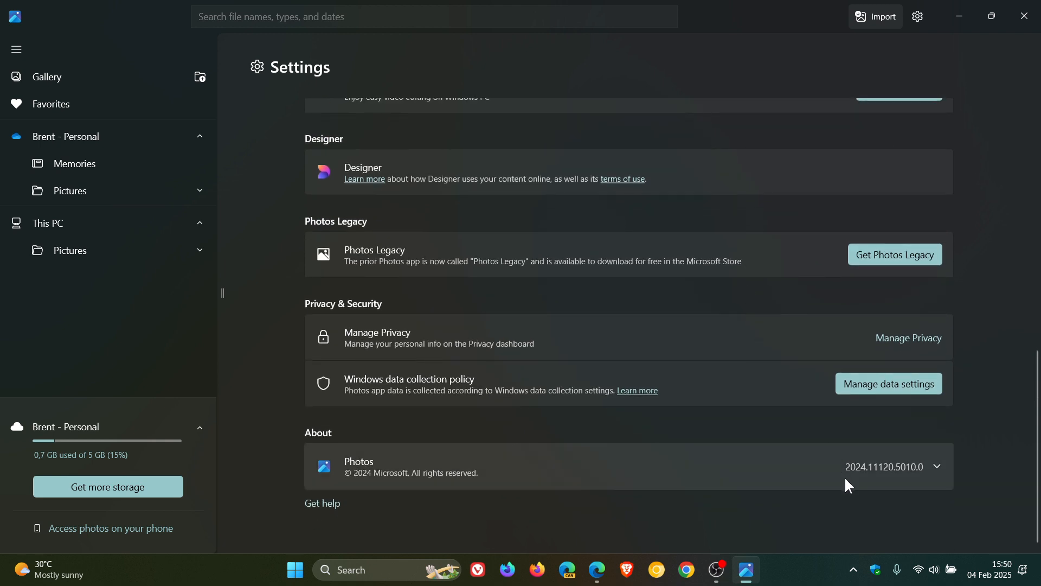
{"action": "mouse_move", "coordinate": [871, 487]}
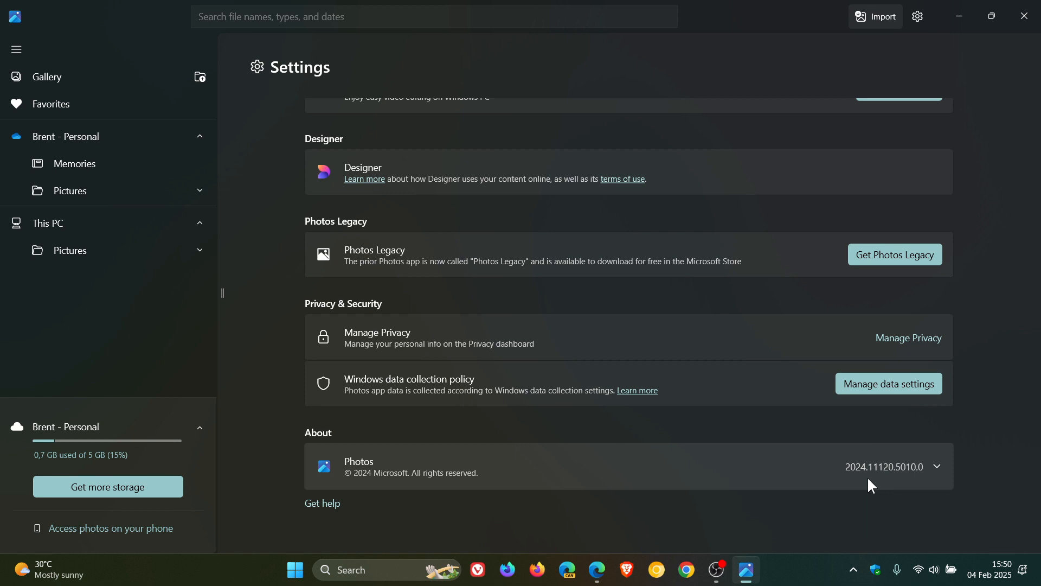
{"action": "mouse_move", "coordinate": [879, 484]}
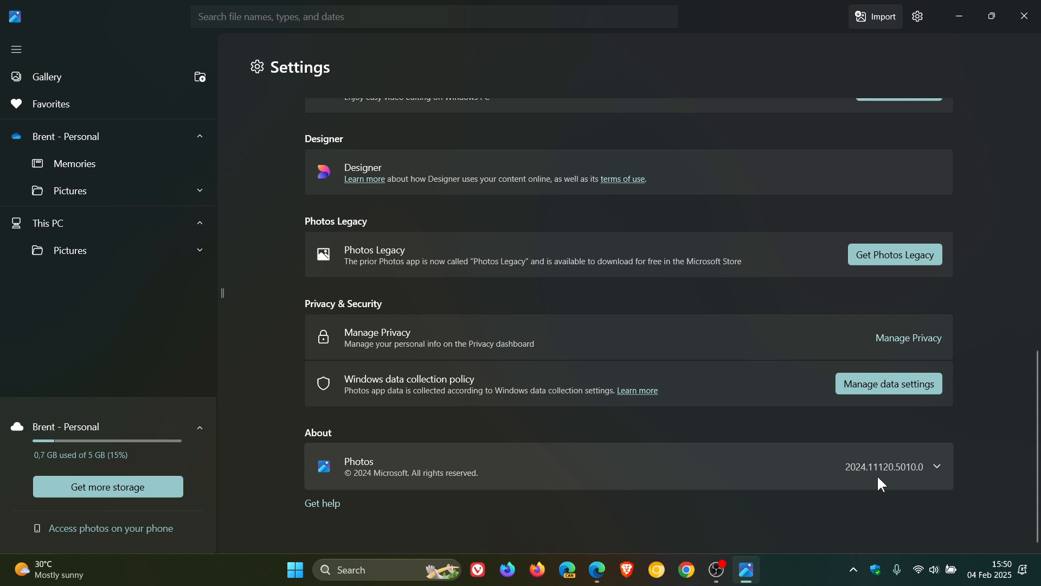
{"action": "mouse_move", "coordinate": [921, 489]}
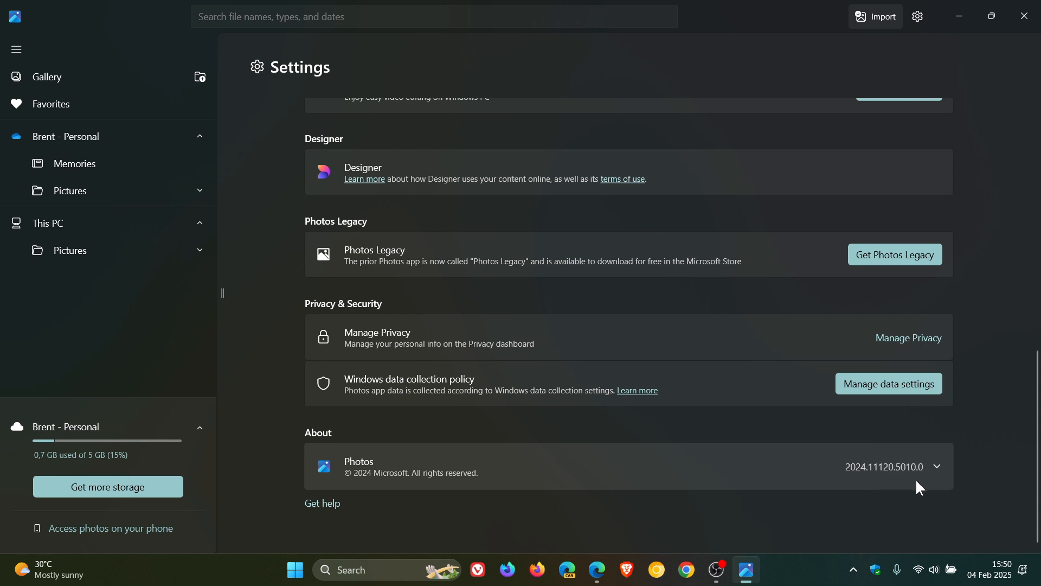
{"action": "mouse_move", "coordinate": [915, 490]}
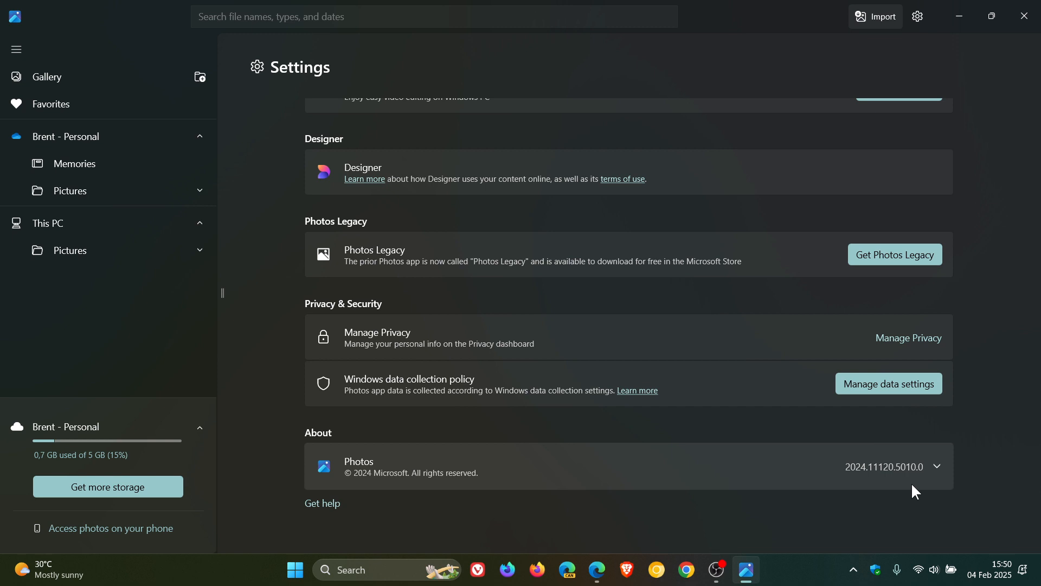
{"action": "mouse_move", "coordinate": [1029, 41]}
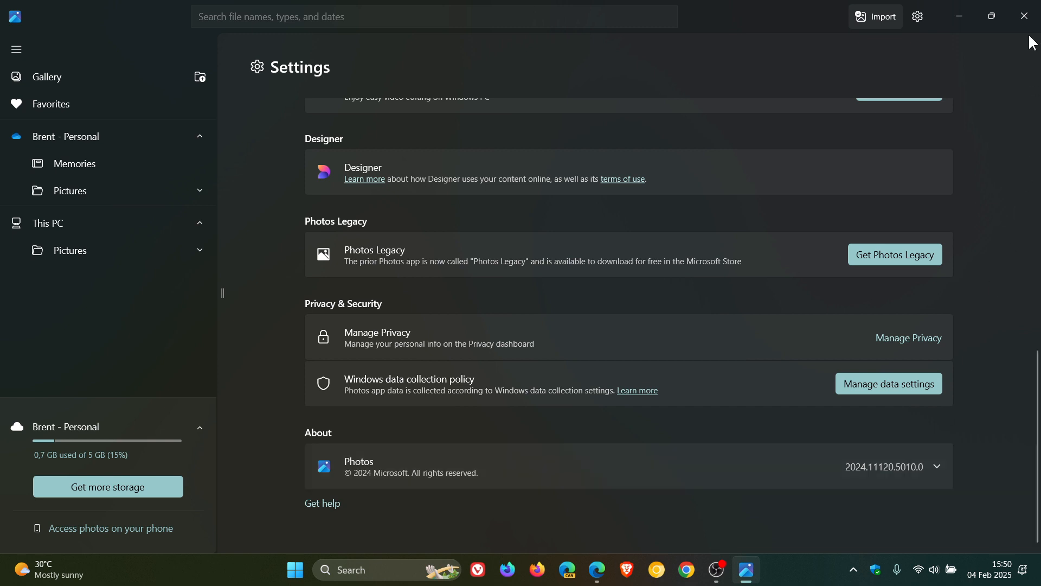
{"action": "left_click", "coordinate": [1023, 16]}
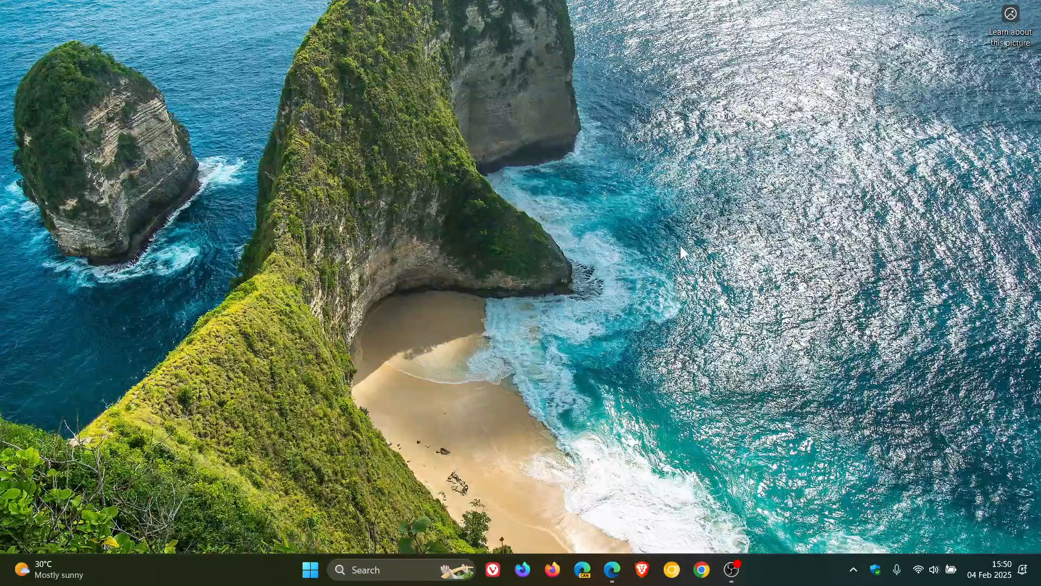